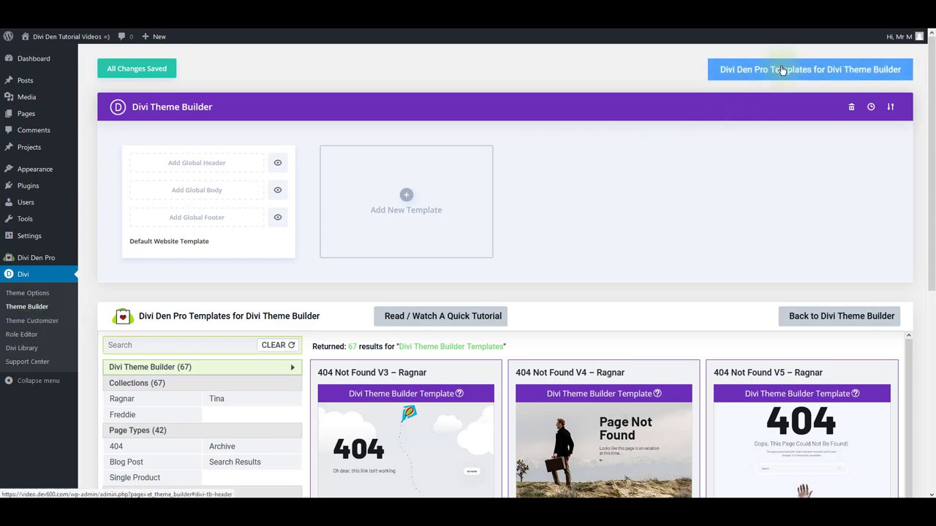
Scroll the Divi Den Pro library down to the Navigation module filter
scroll(down, 3)
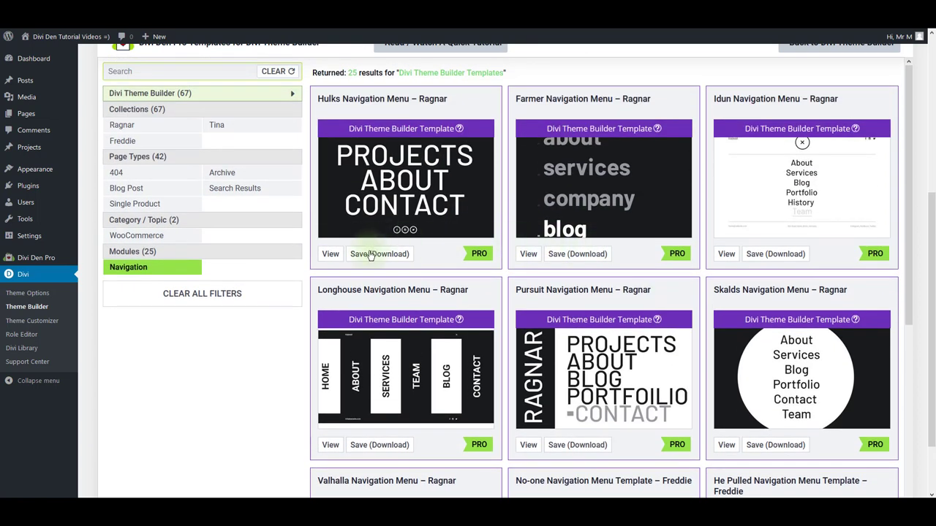
Download the Hulks Navigation Menu JSON and import it through Portability
click(379, 254)
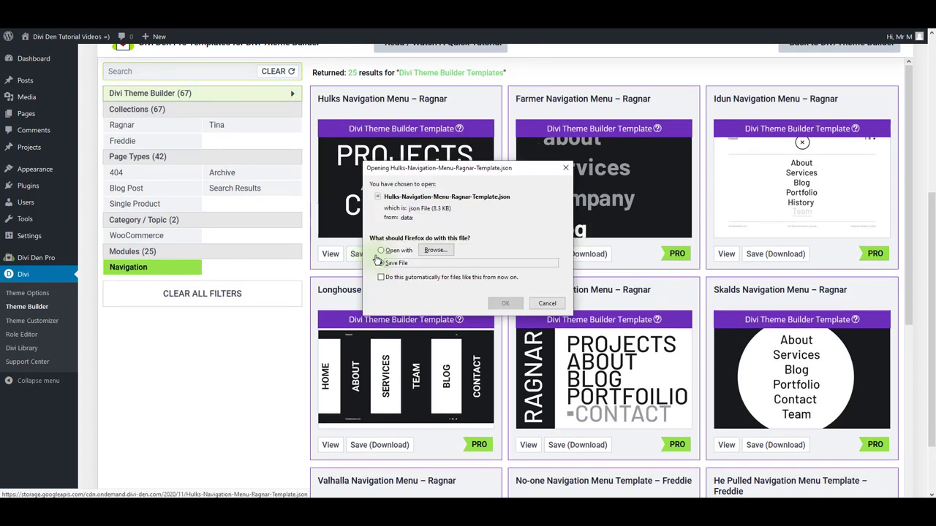
click(505, 303)
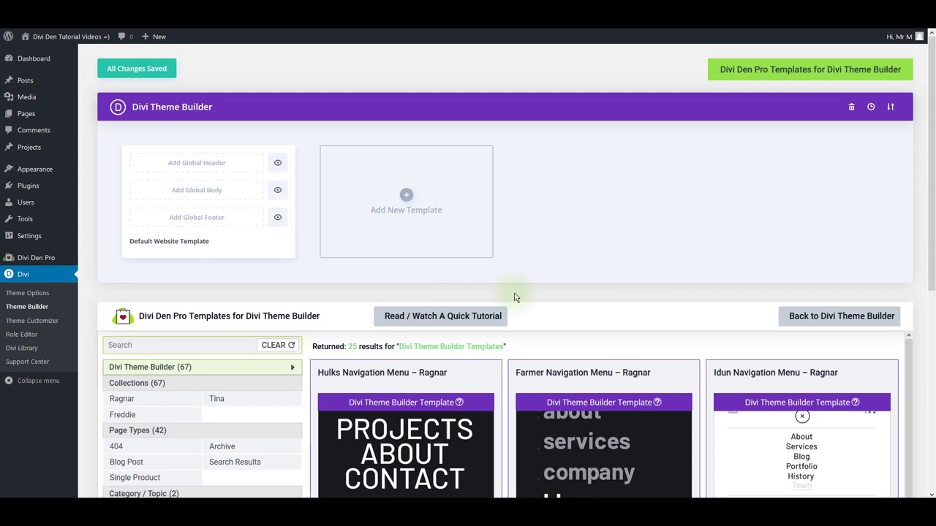
mouse_move(636, 242)
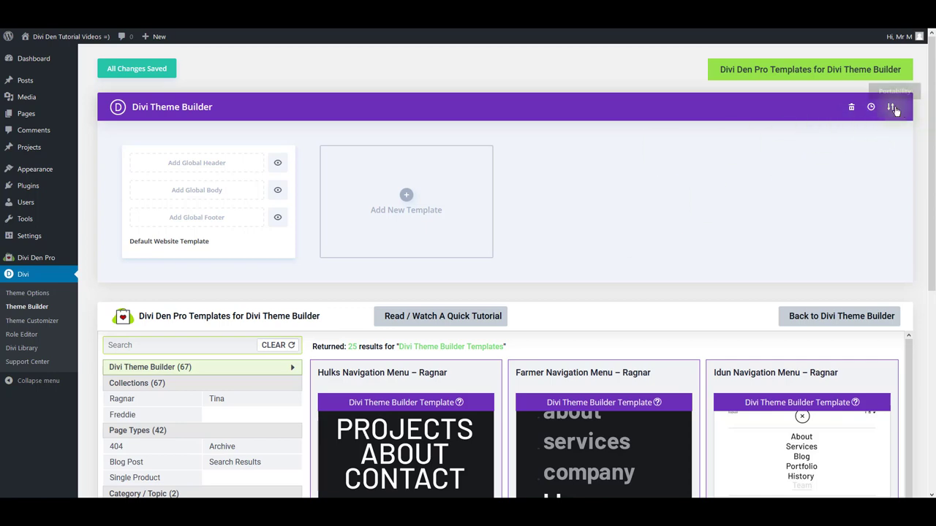
click(893, 107)
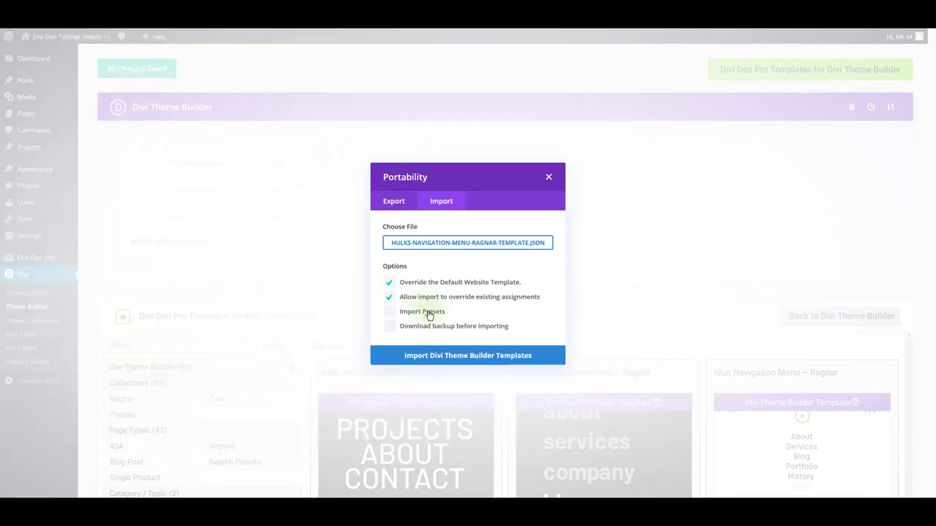
click(467, 356)
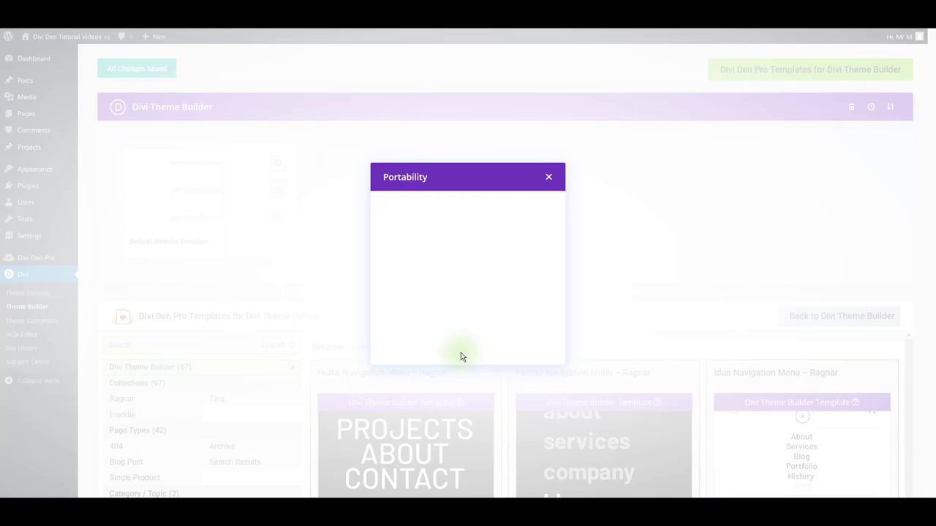
click(548, 177)
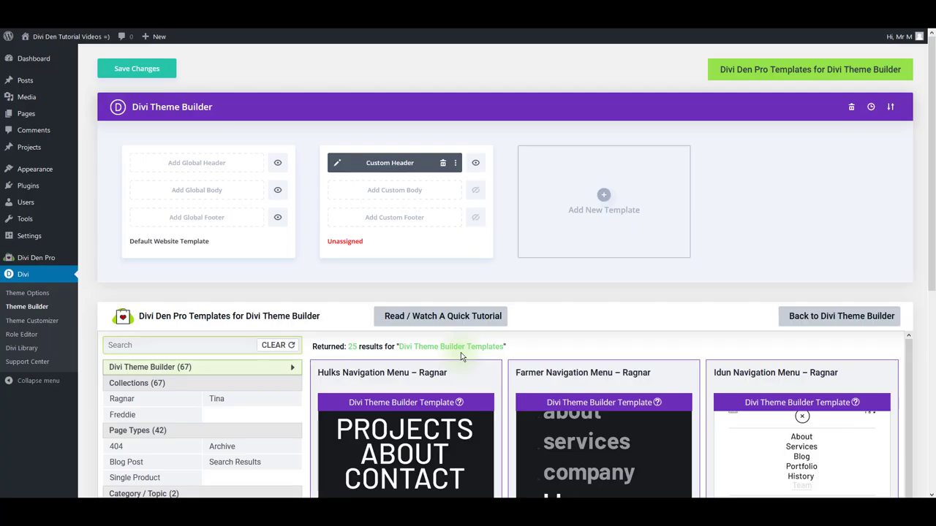
mouse_move(476, 261)
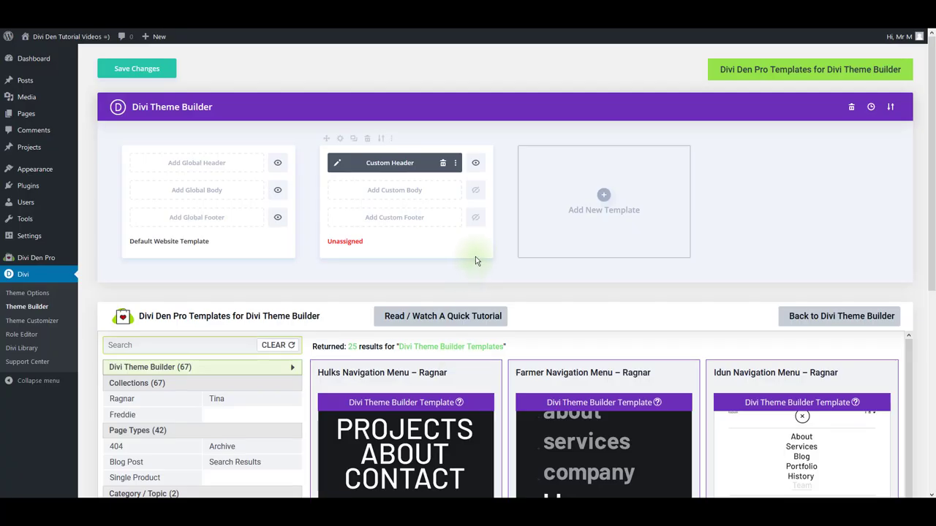
mouse_move(442, 256)
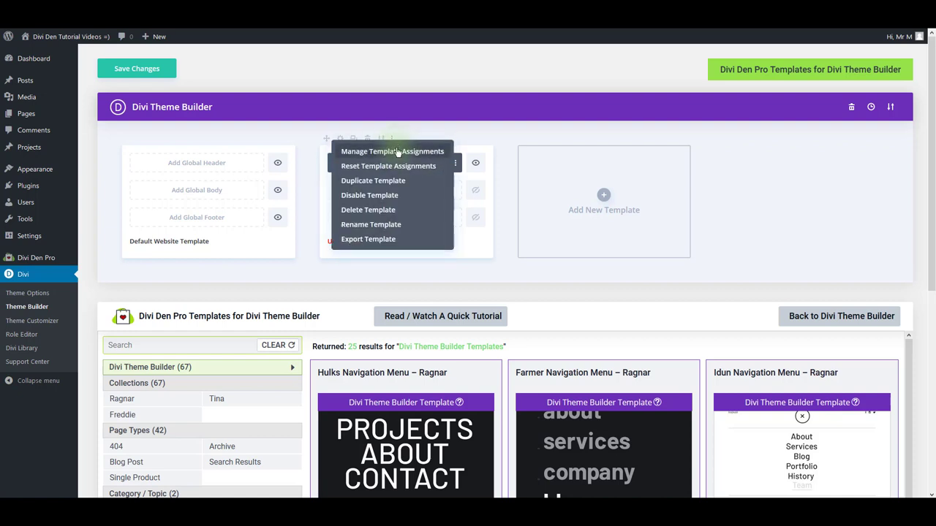
Set the imported header template's assignment to All Pages and save
click(392, 152)
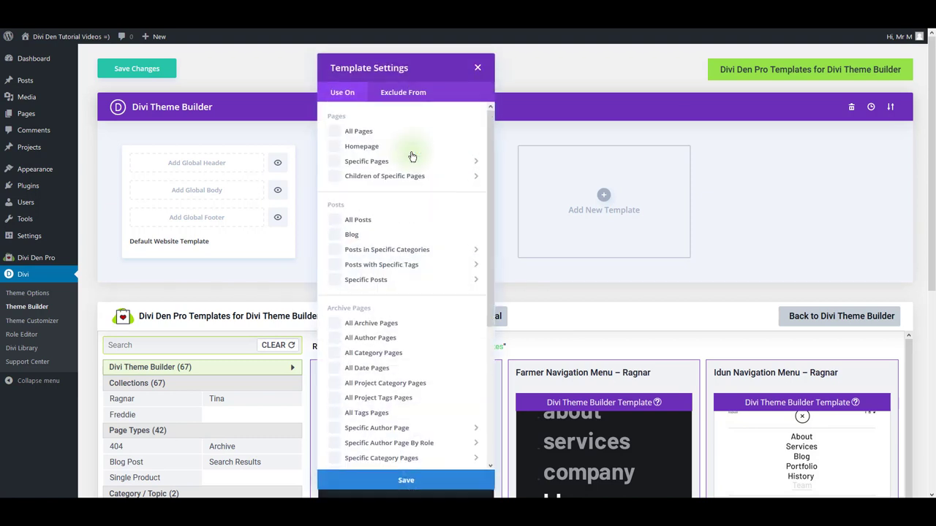
click(334, 131)
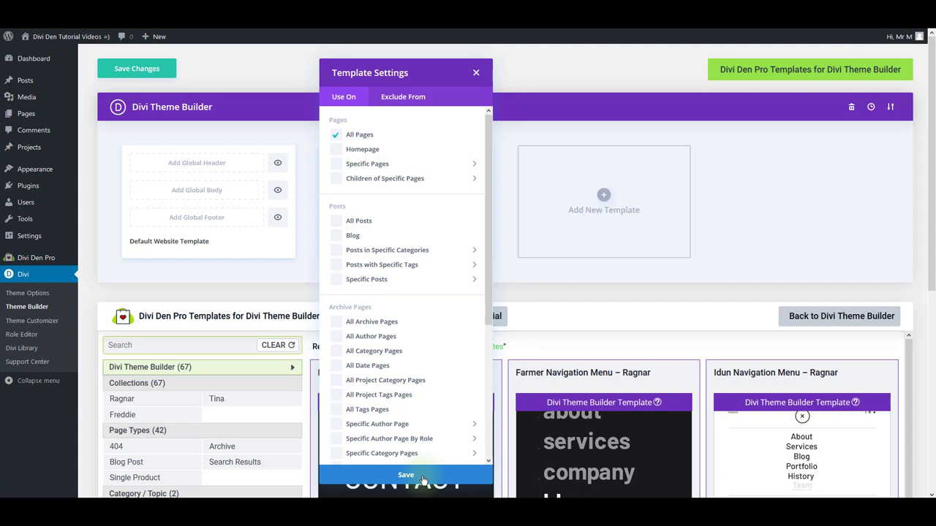
click(406, 476)
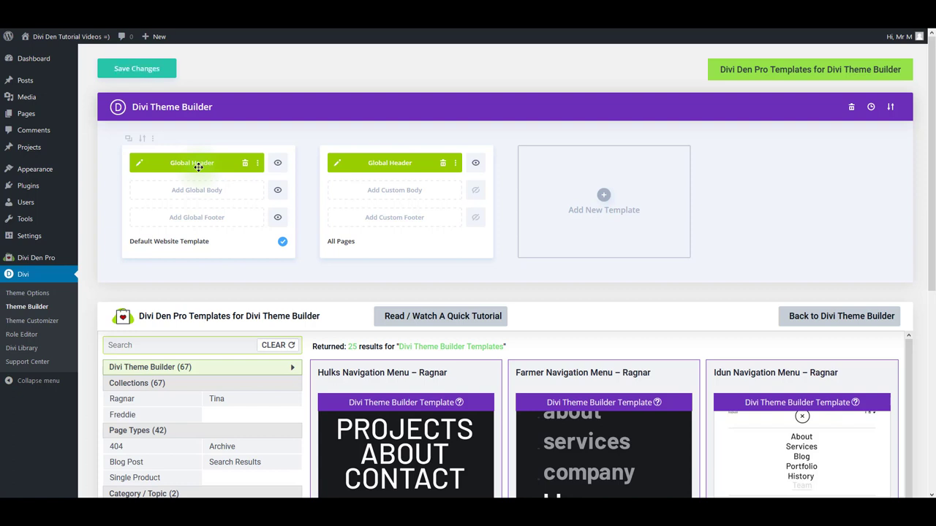
mouse_move(335, 190)
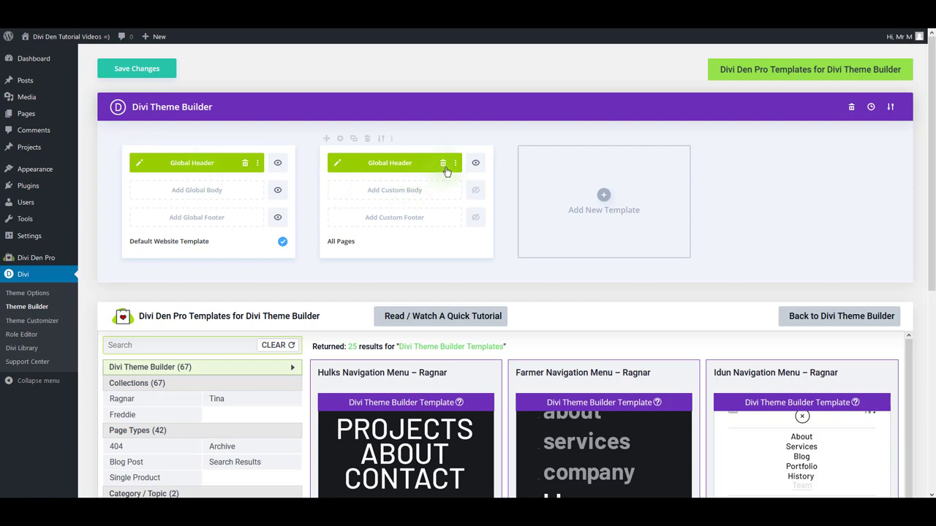
Delete the All Pages template and its header, save, then open the site's full-screen menu
click(368, 138)
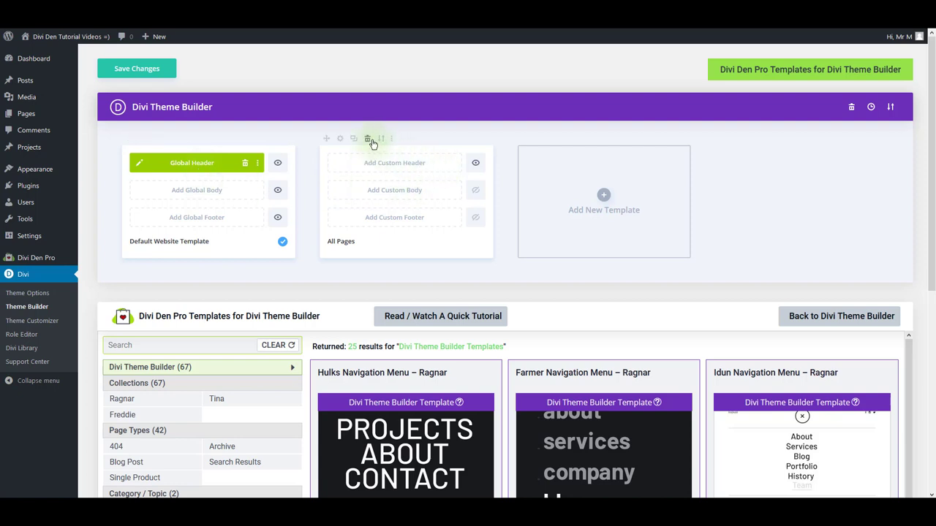
click(368, 138)
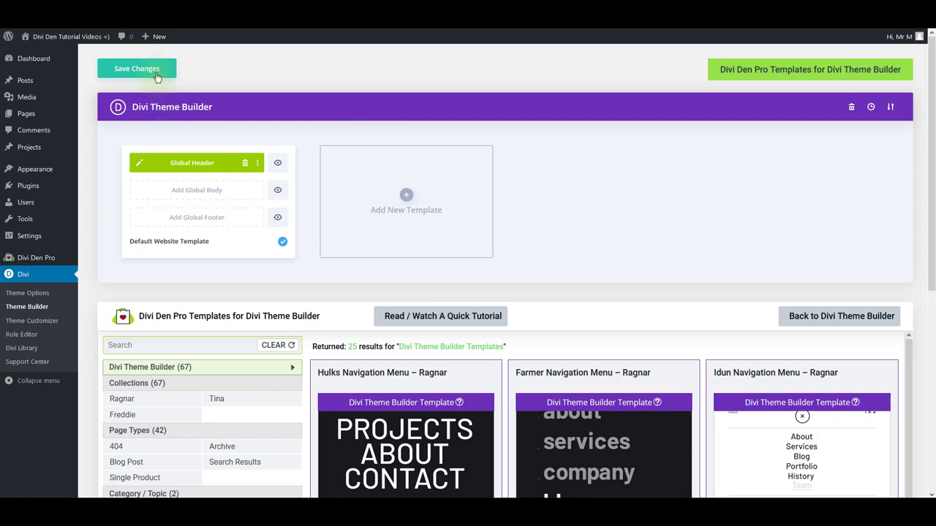
click(137, 68)
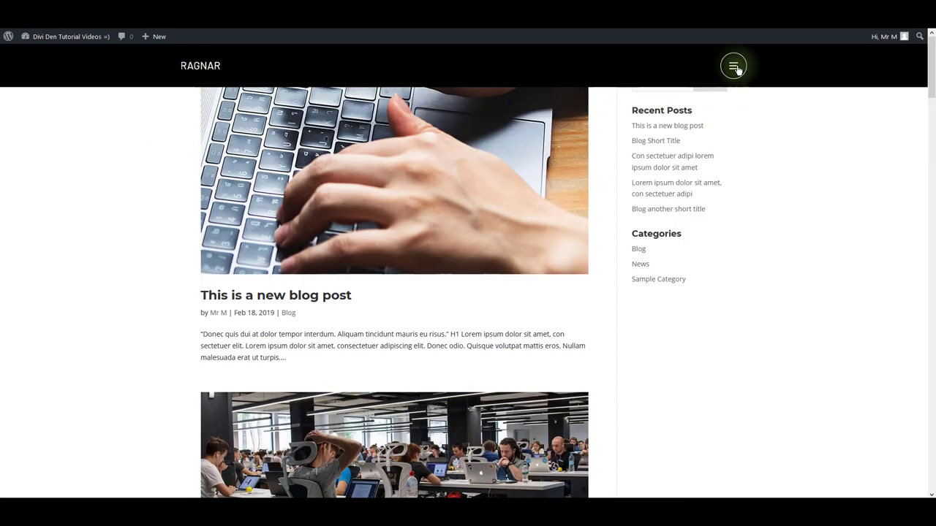
click(733, 65)
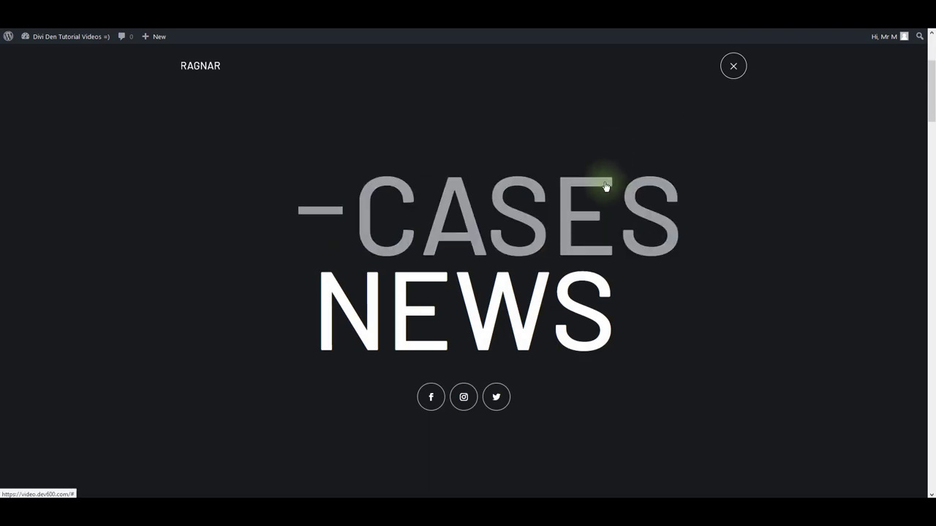